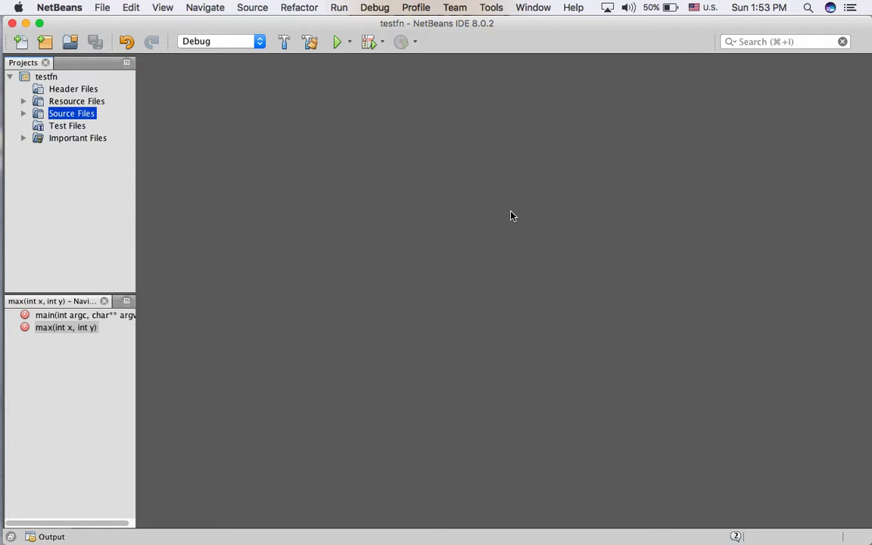
mouse_move(488, 212)
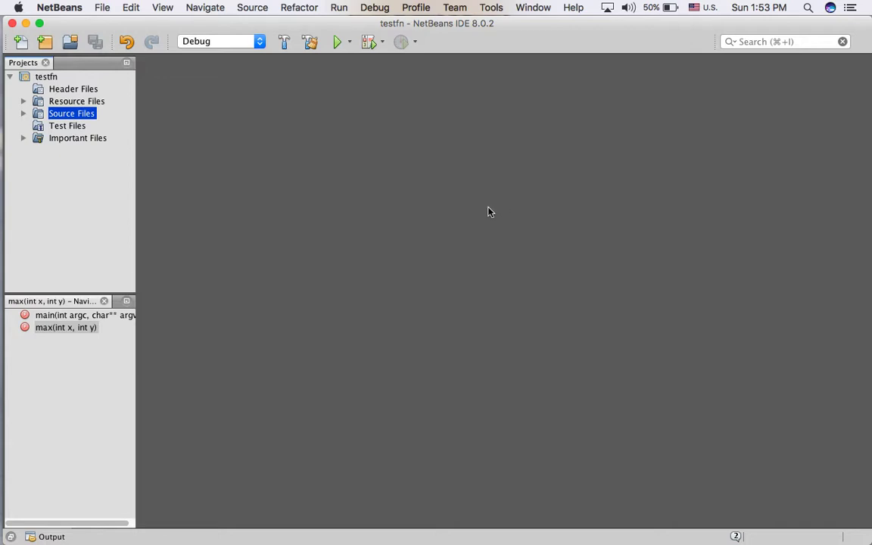
mouse_move(431, 243)
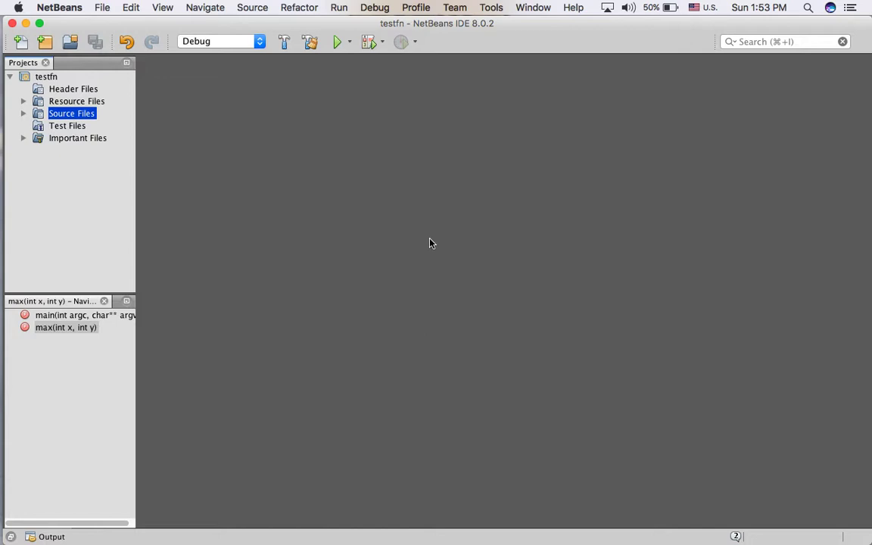
mouse_move(435, 243)
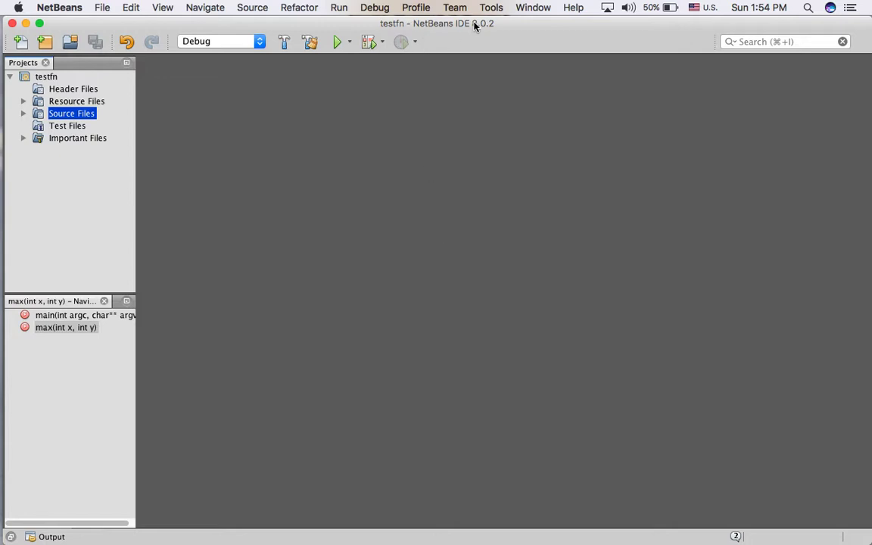
mouse_move(308, 213)
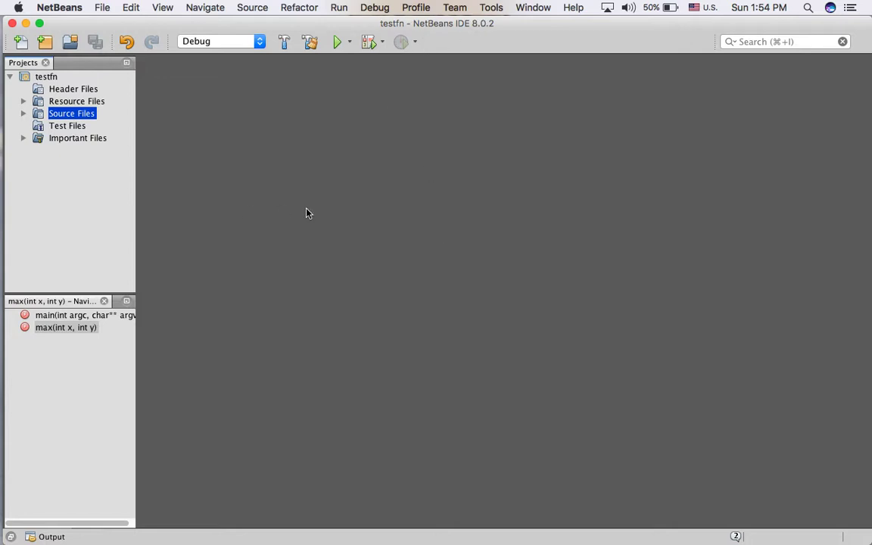
Step: Expand the testfn project's Source Files folder to reveal main.cpp
left_click(24, 113)
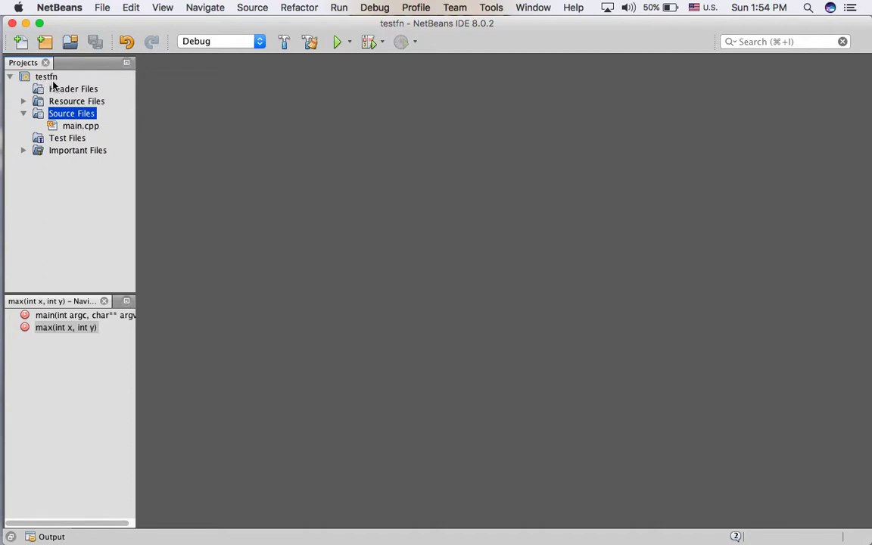
Step: Open main.cpp, review max(int x, int y) and main printing max(5,1), then run the project
double_click(81, 125)
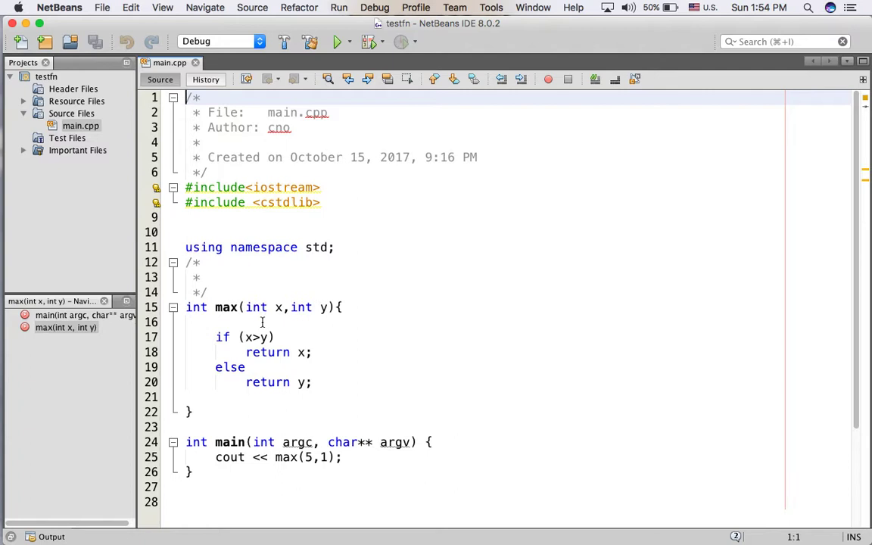
left_click(231, 306)
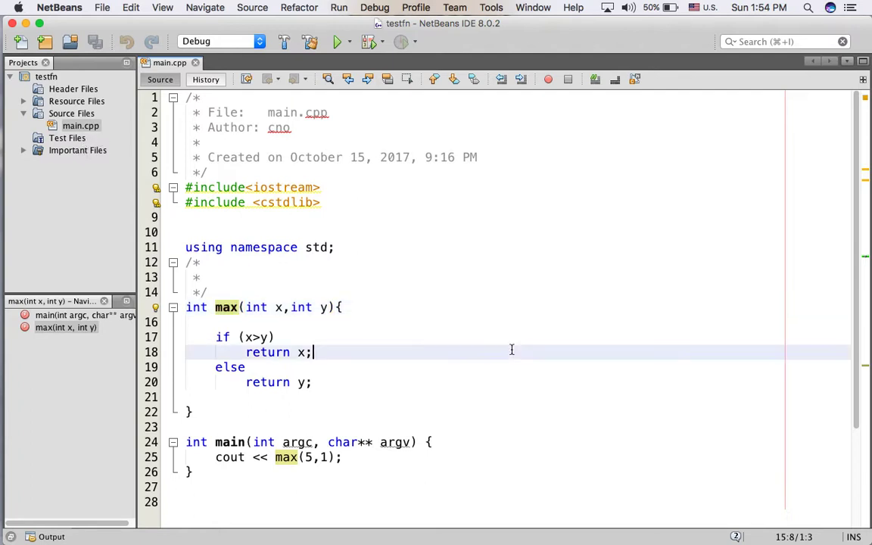
left_click(336, 41)
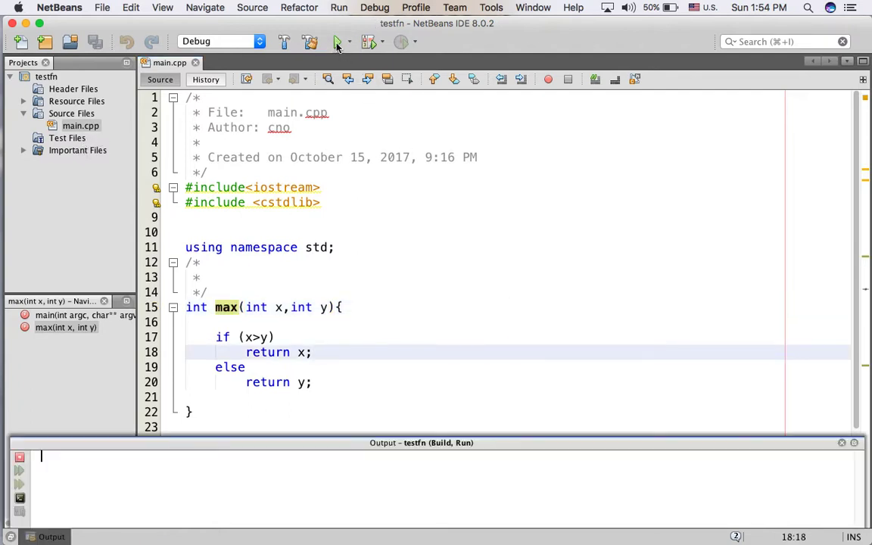
left_click(337, 42)
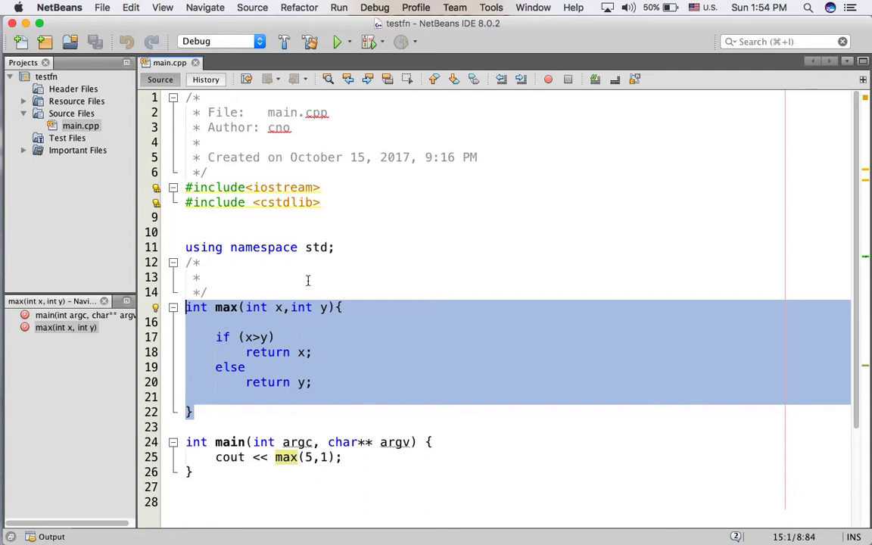
left_click(212, 277)
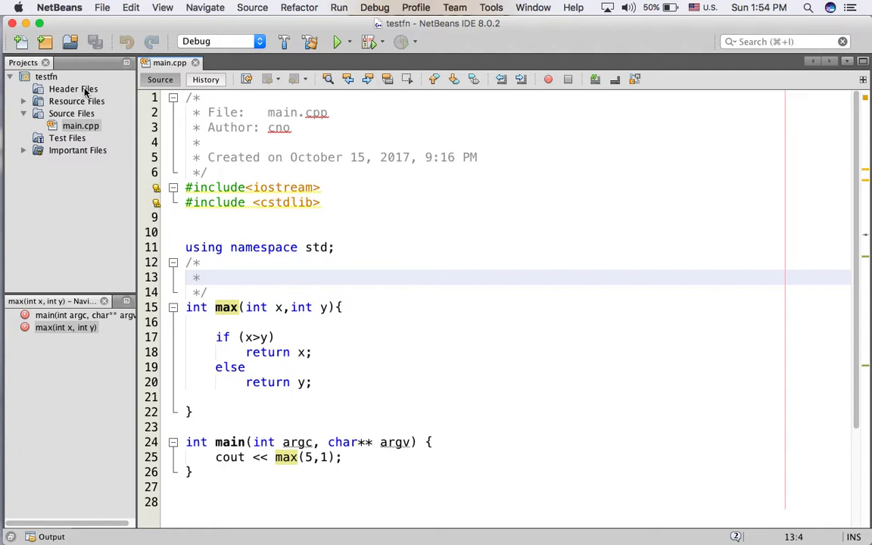
Step: Create a new C++ header file named test1 under Header Files
right_click(73, 89)
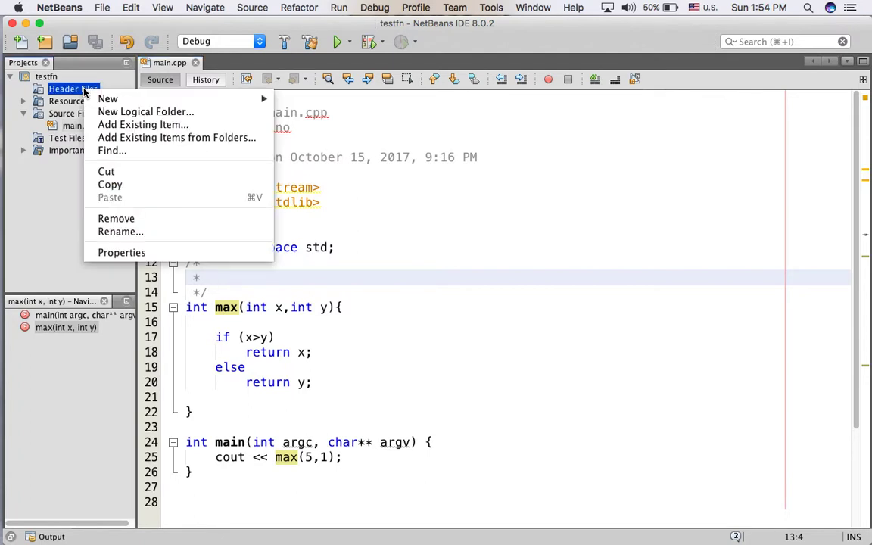
mouse_move(108, 99)
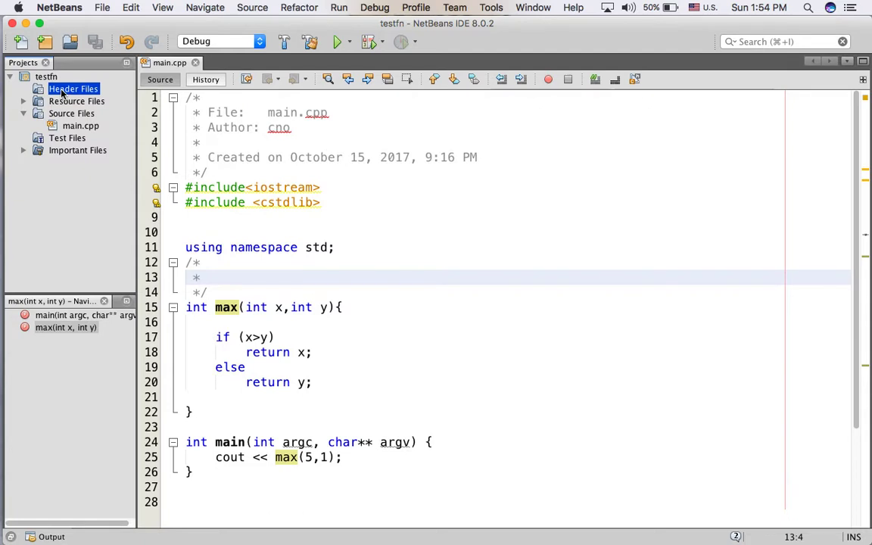
right_click(72, 88)
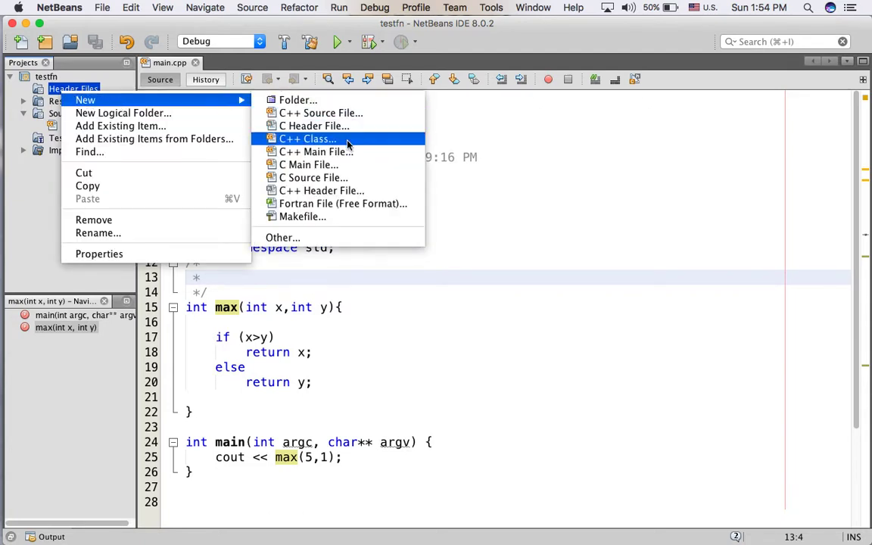
mouse_move(321, 190)
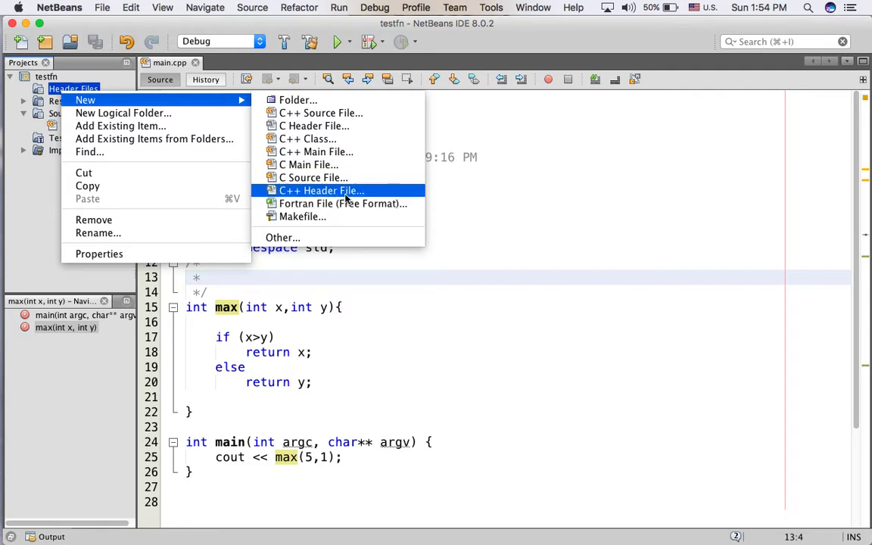
left_click(321, 190)
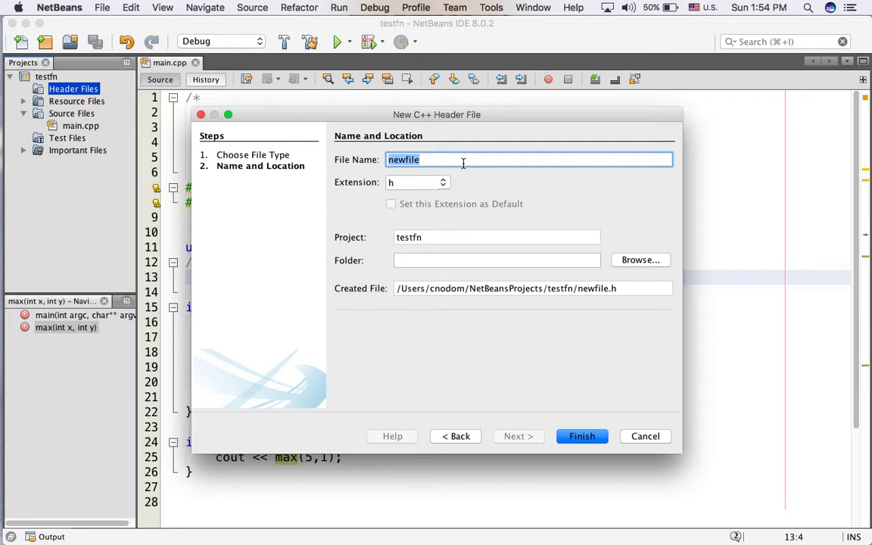
type("test")
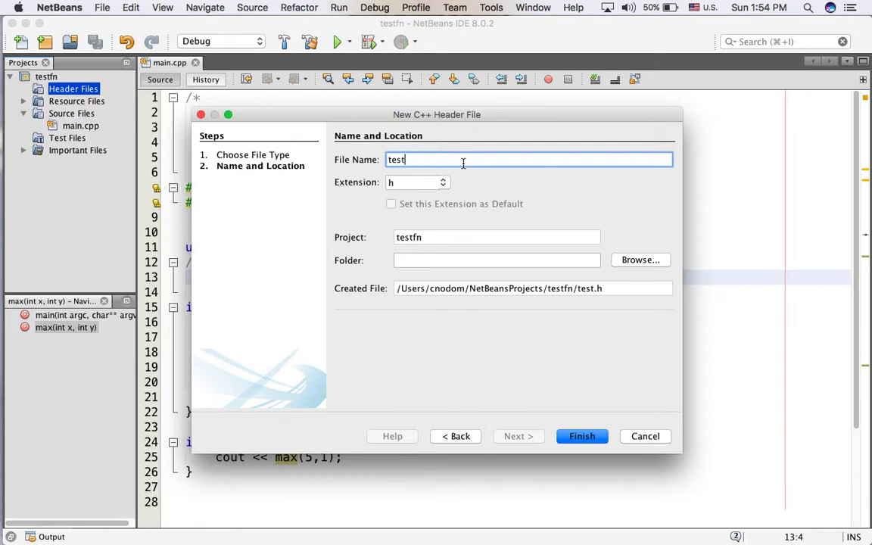
type("1")
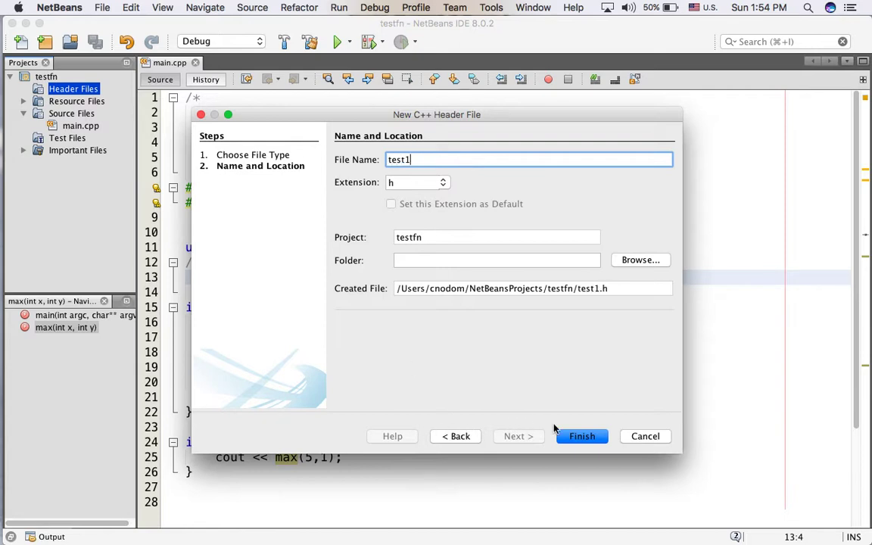
left_click(581, 436)
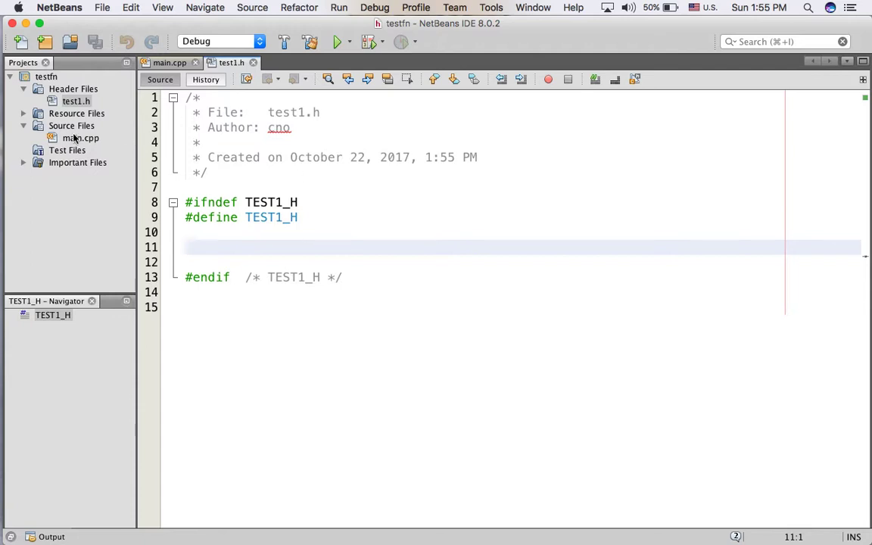
Step: Create a new C++ source file test1.cpp under Source Files
left_click(81, 138)
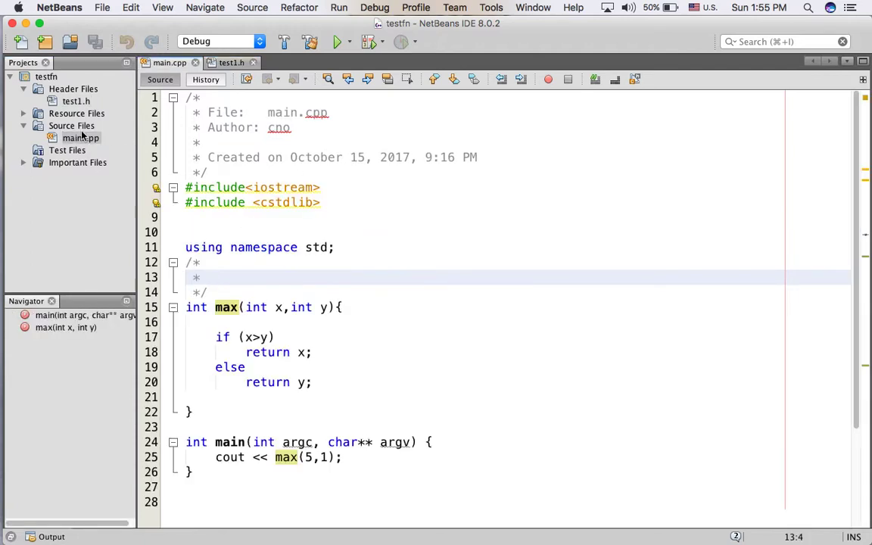
right_click(71, 126)
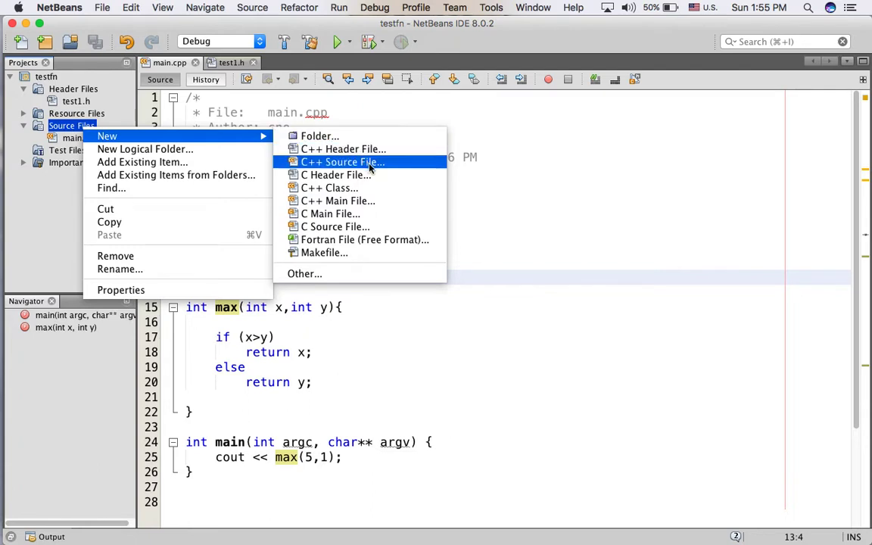
mouse_move(370, 164)
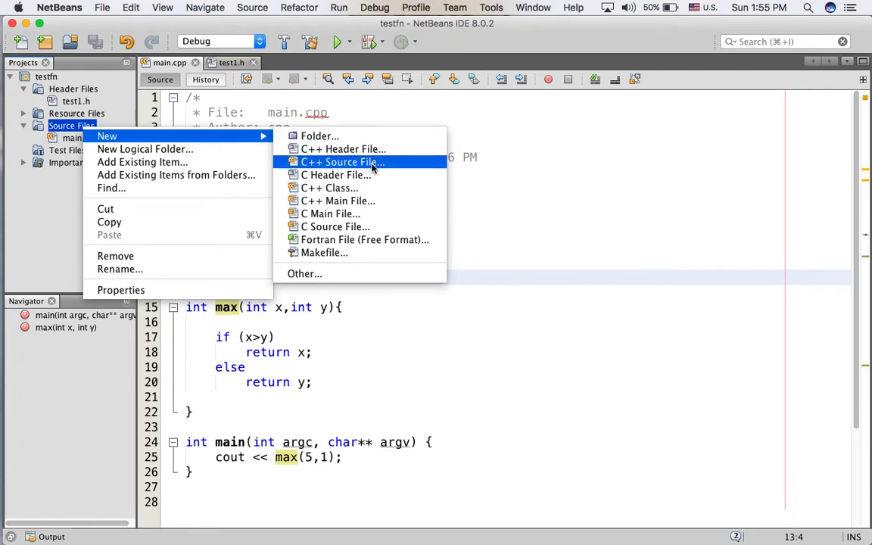
left_click(342, 162)
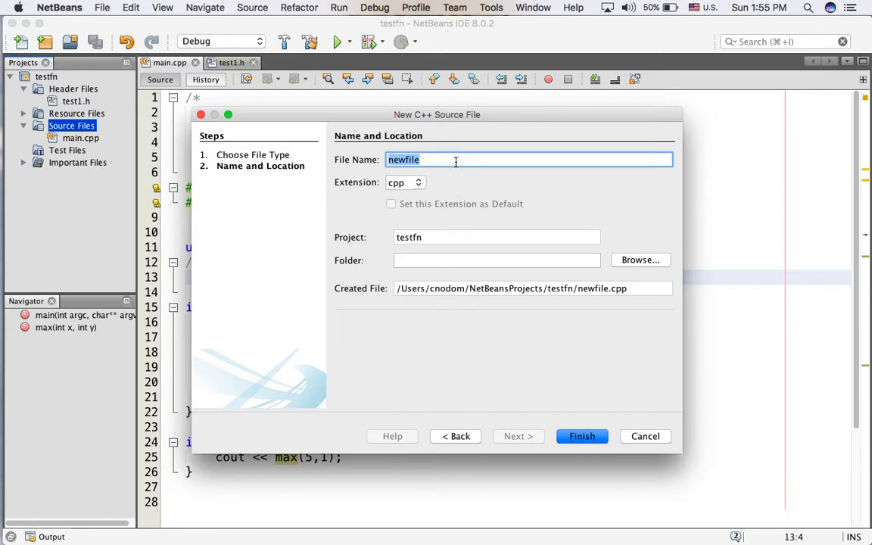
type("te")
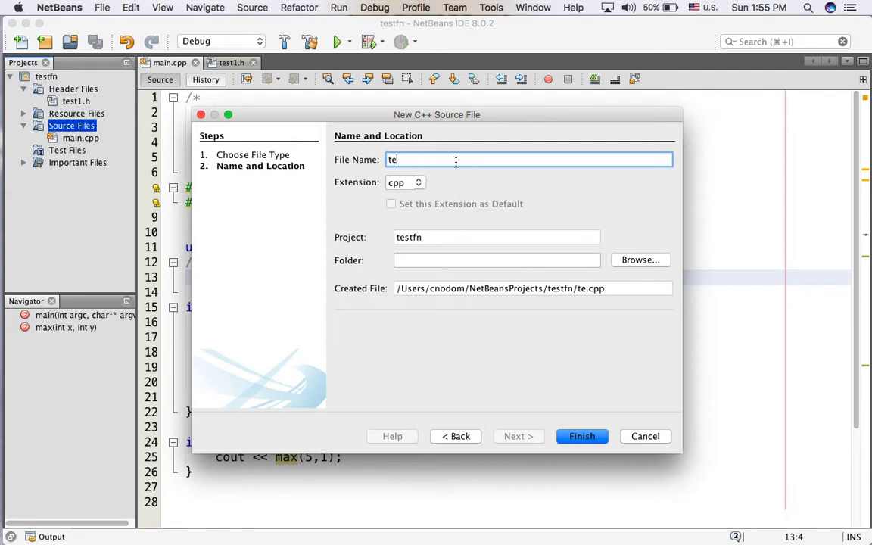
left_click(581, 435)
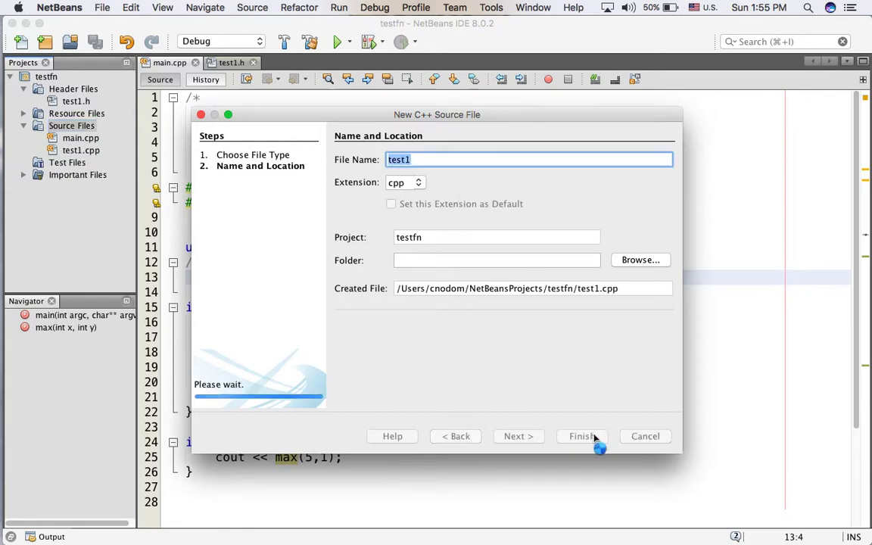
left_click(581, 435)
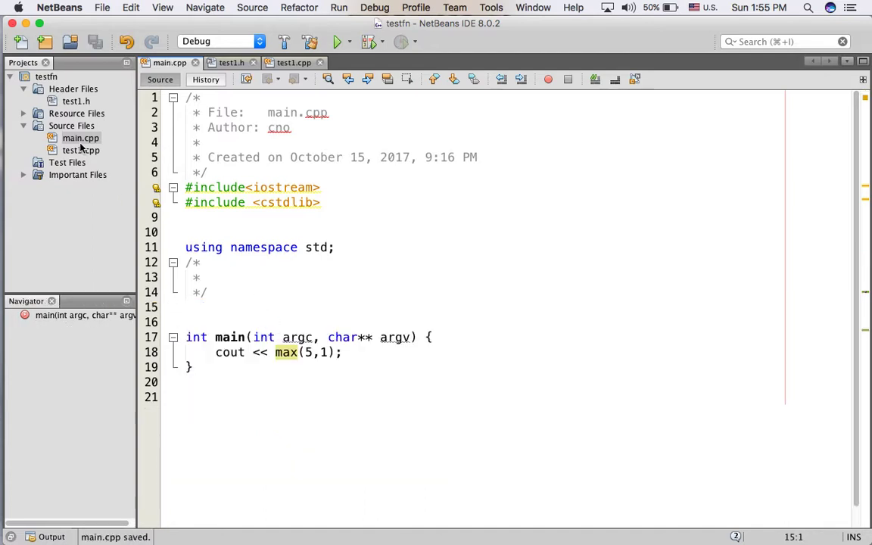
Step: Declare int max(int x,int y); inside test1.h's include guards
left_click(293, 62)
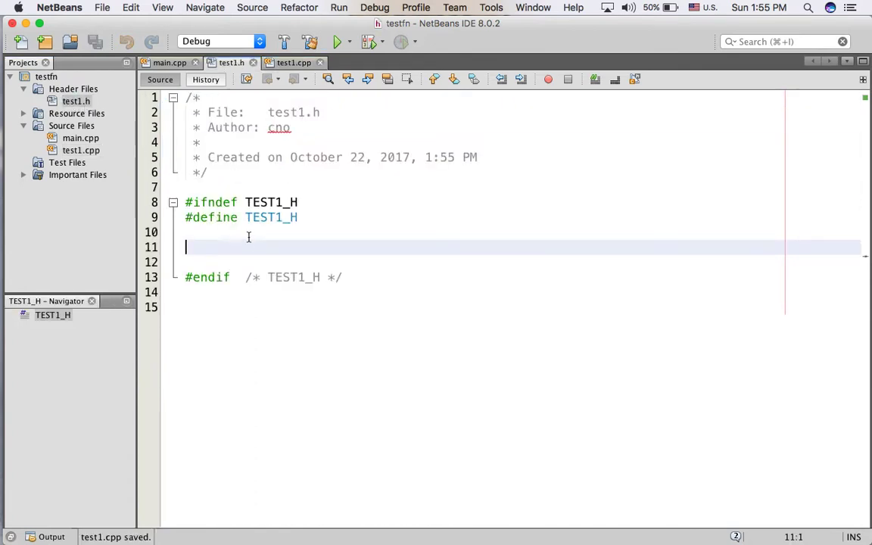
type("int")
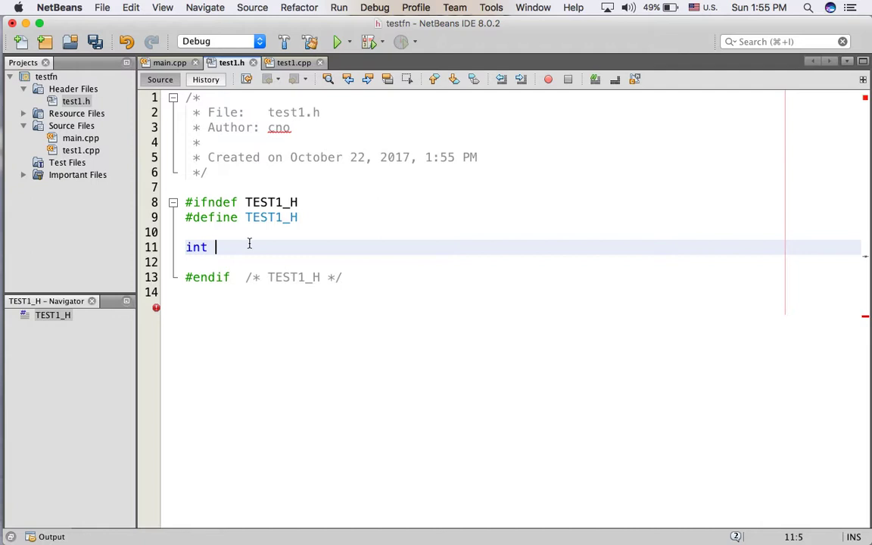
type("max()")
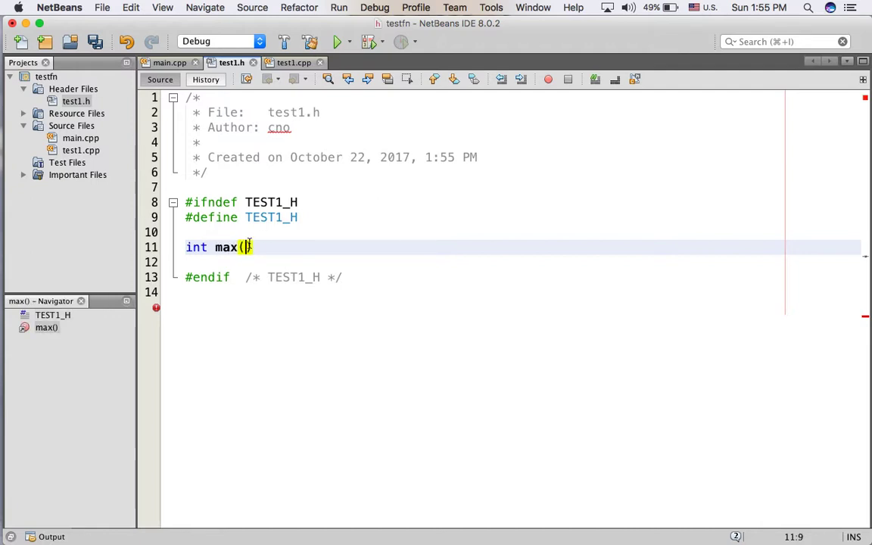
type("int x,int y")
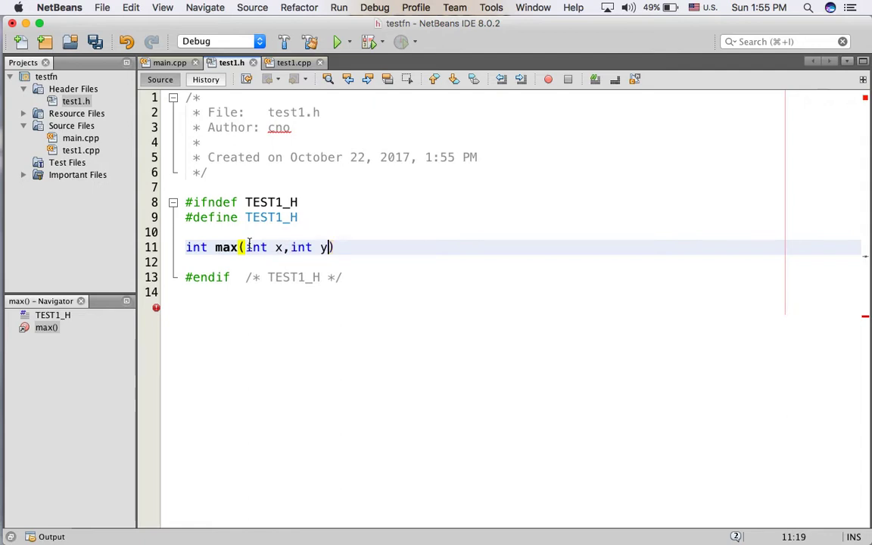
type(";")
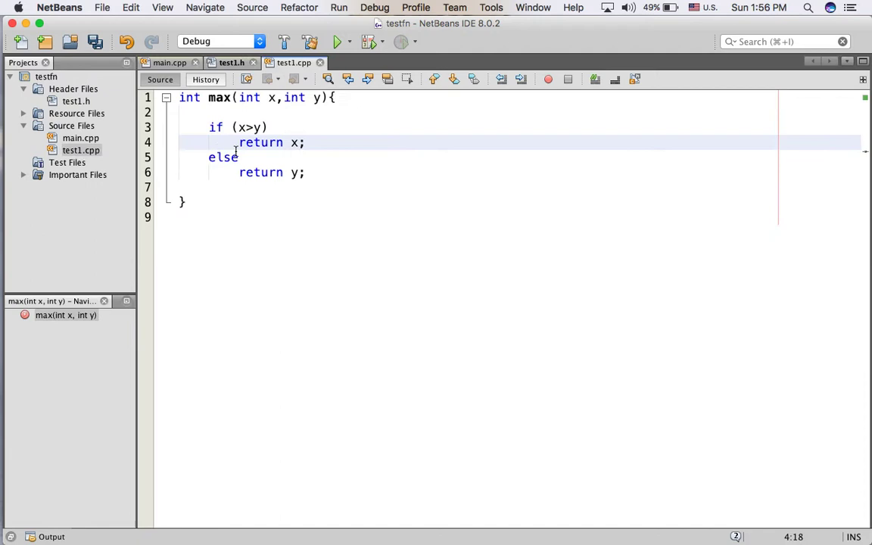
Step: Check the max definition in test1.cpp, then save test1.h
key("cmd+a")
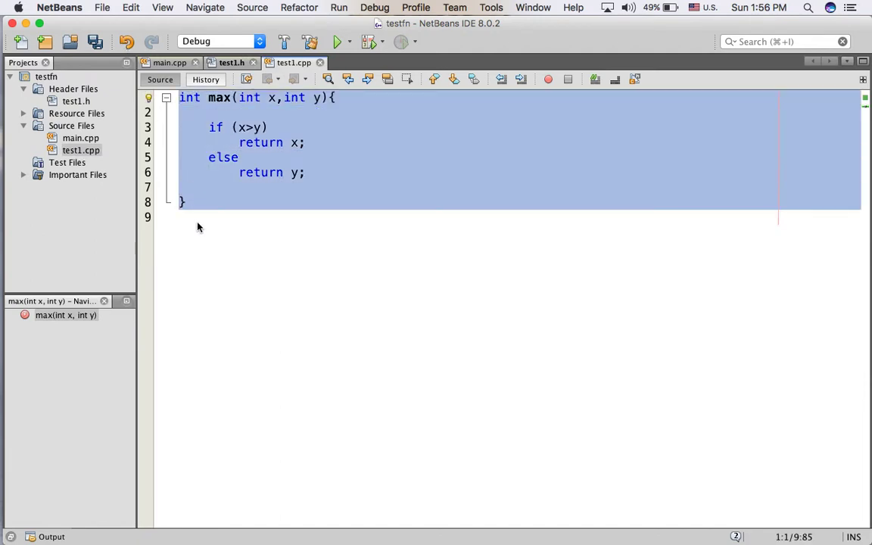
left_click(75, 101)
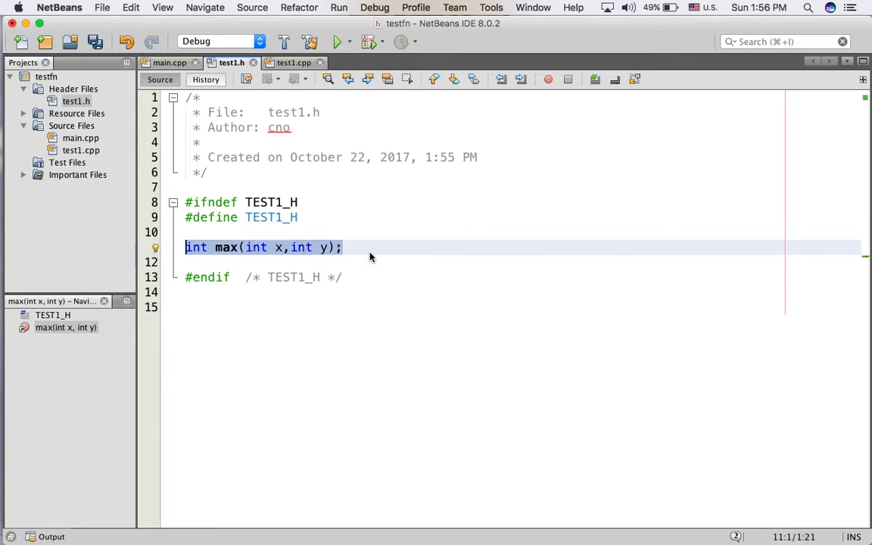
left_click(342, 247)
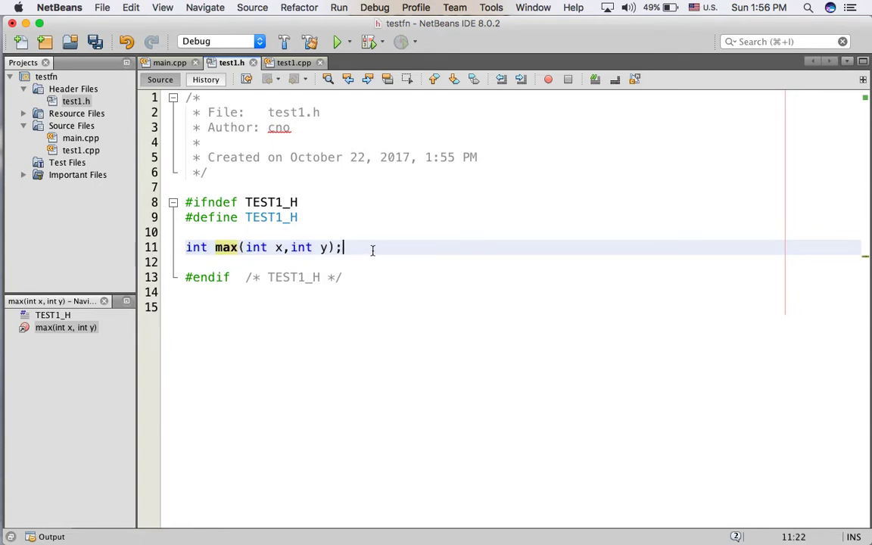
key("cmd+s")
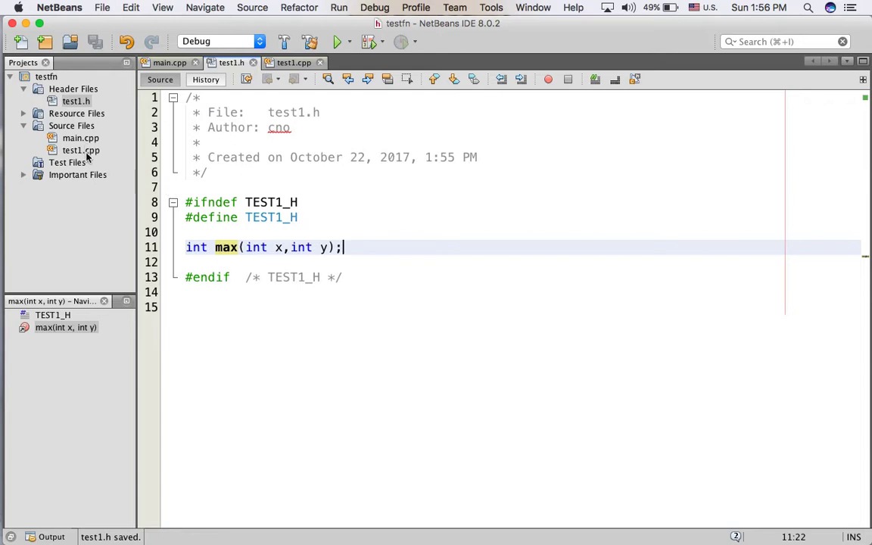
Step: Add #include "test1.h" on line 1 of test1.cpp, above the max definition
left_click(294, 62)
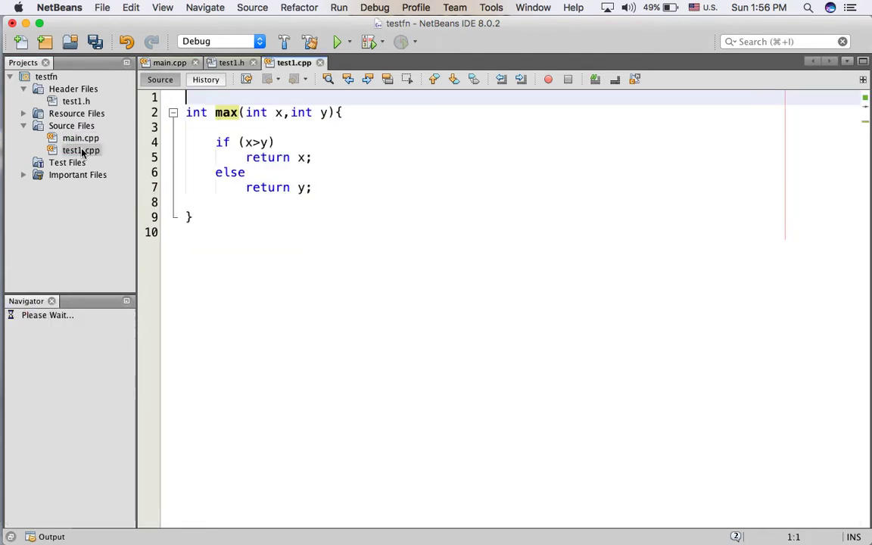
type("#")
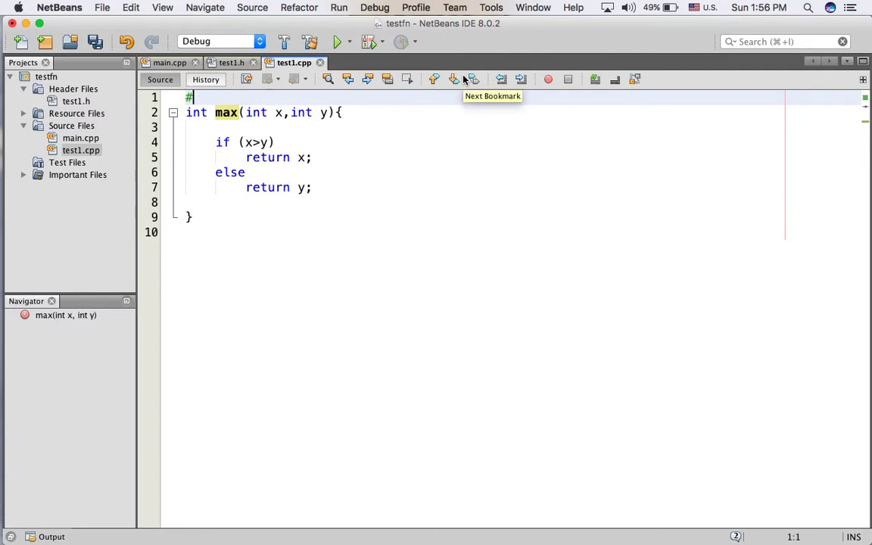
type("#")
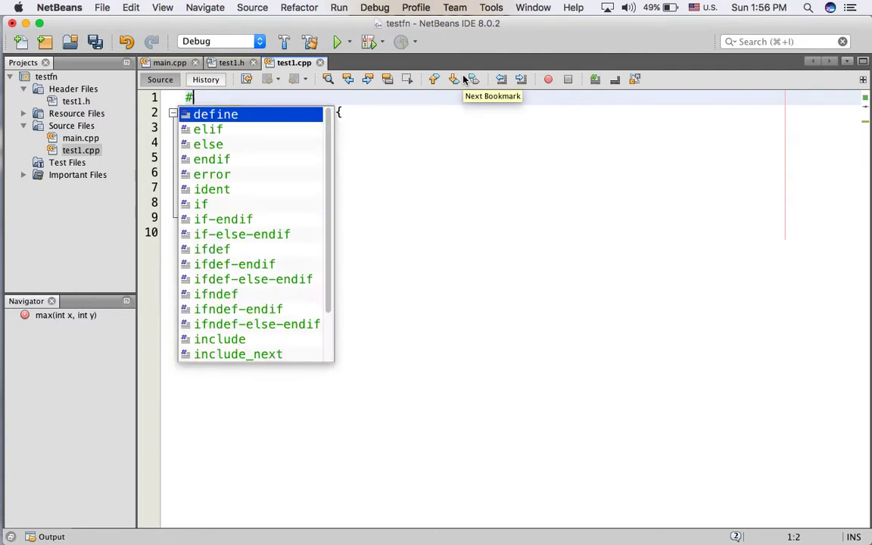
type("include \"")
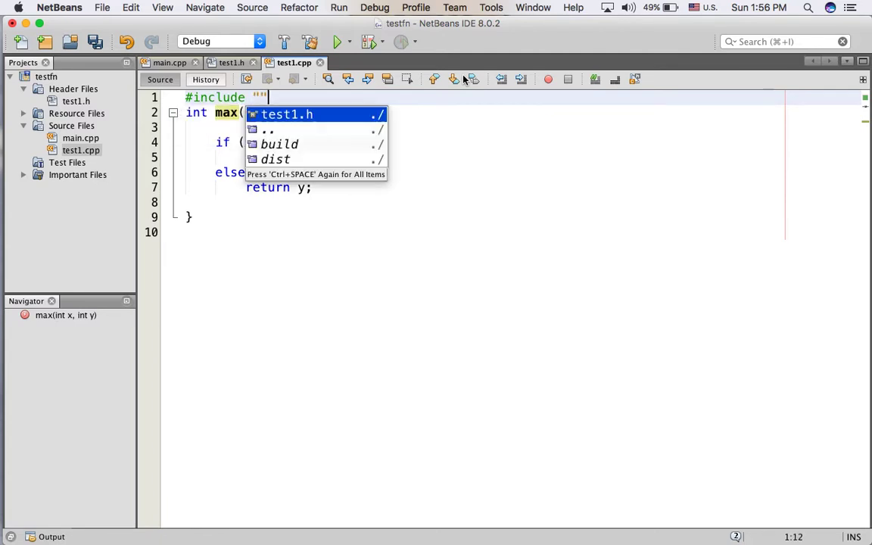
type("test1.h")
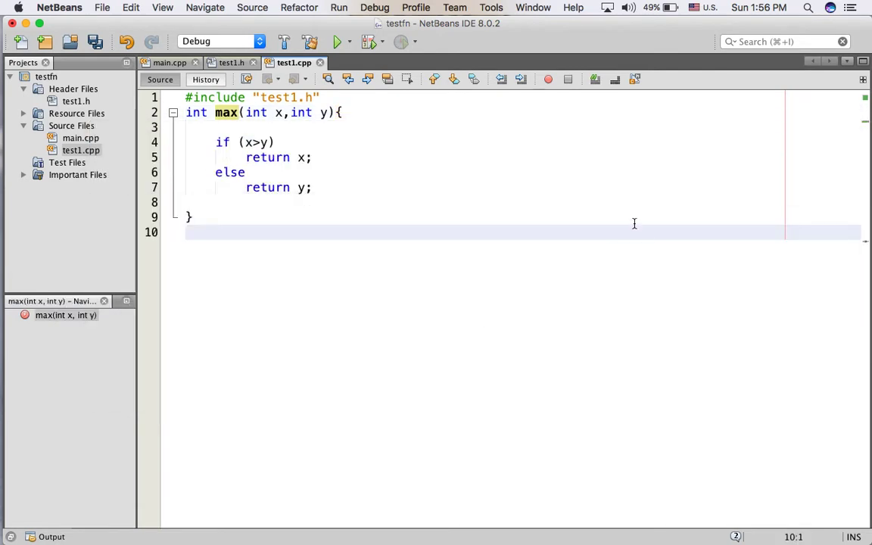
left_click(76, 101)
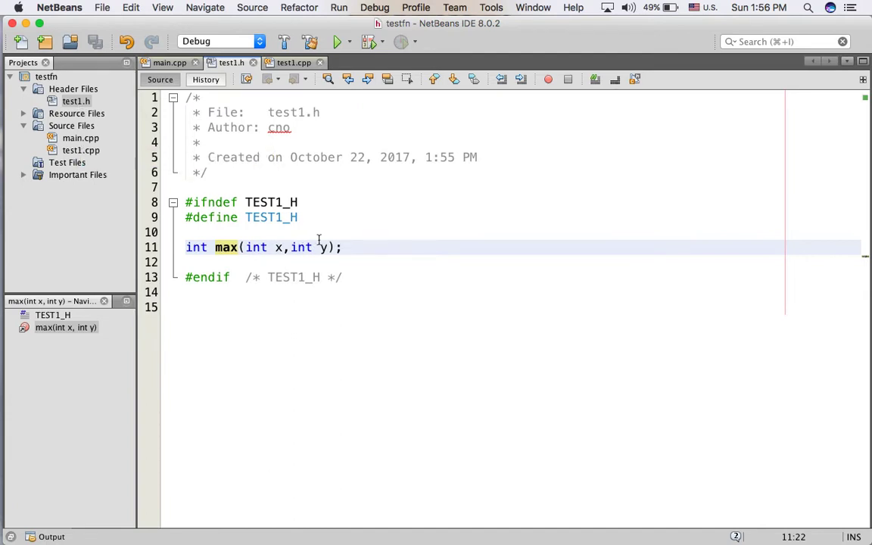
Step: Reopen main.cpp and edit around the max(5,1) call in main
left_click(294, 62)
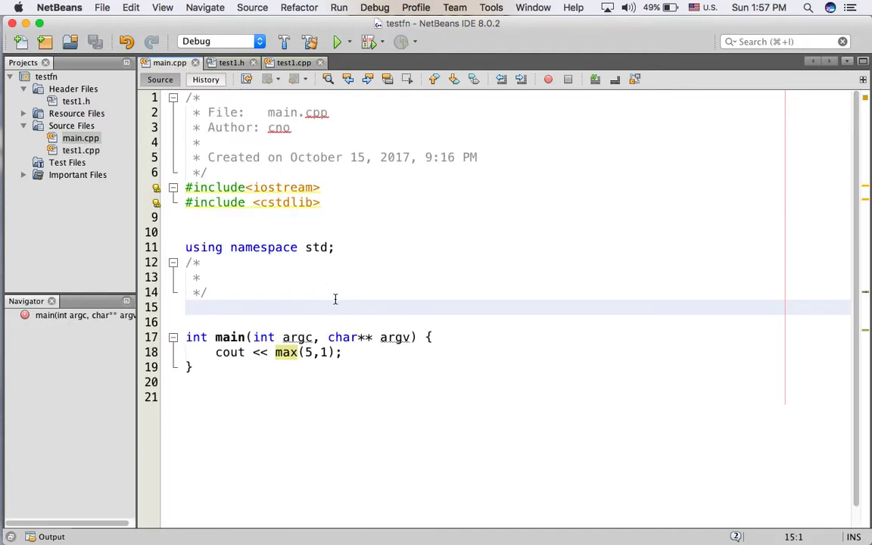
mouse_move(350, 332)
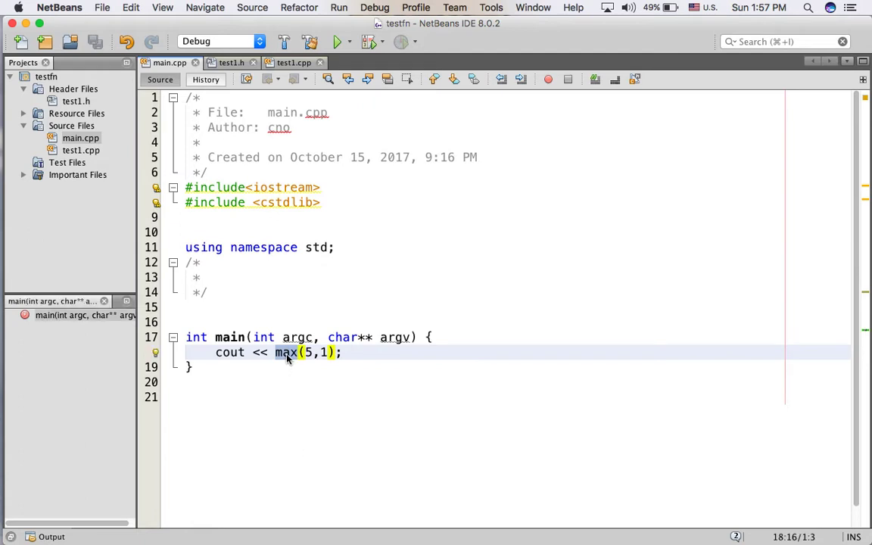
left_click(303, 352)
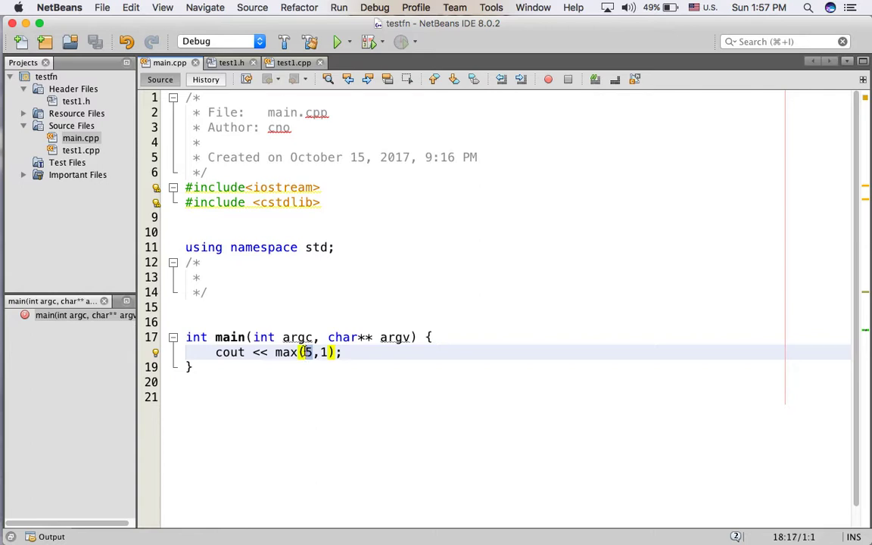
mouse_move(335, 352)
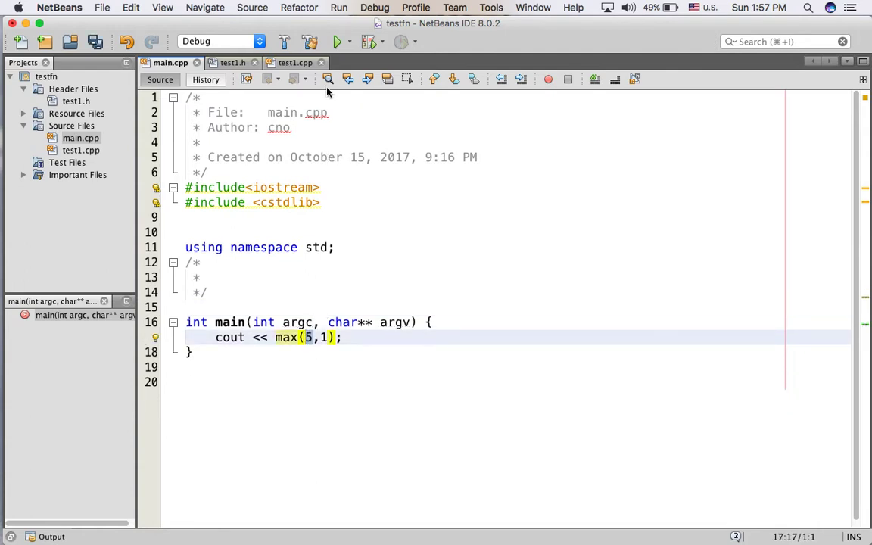
Step: Build and run the testfn project, then return to main.cpp's code
left_click(337, 42)
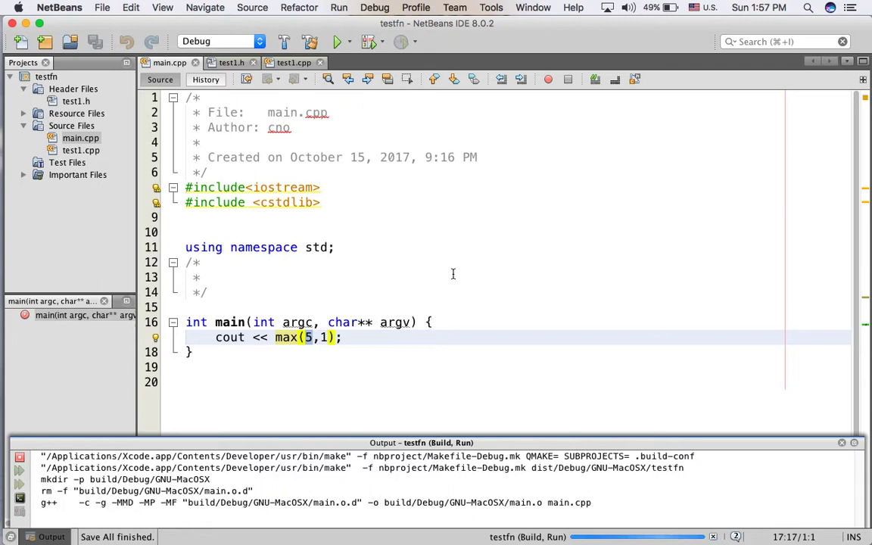
left_click(336, 42)
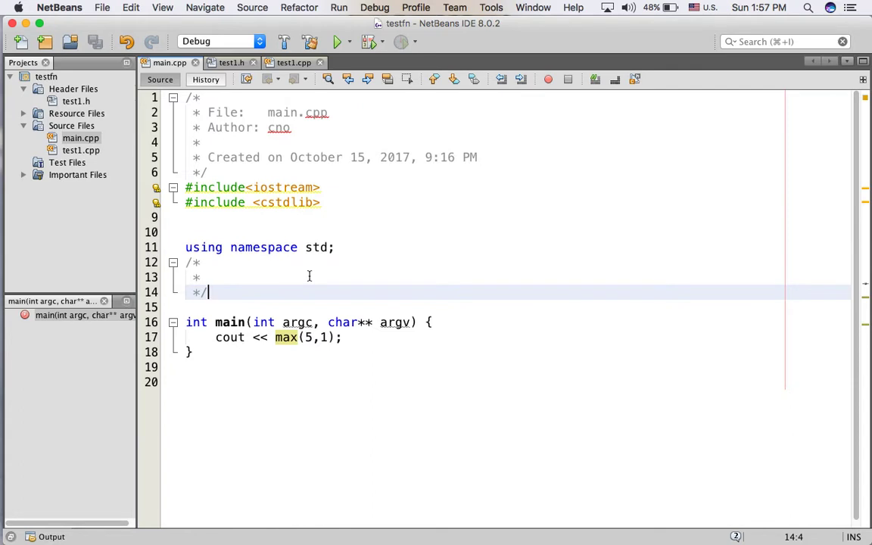
mouse_move(386, 277)
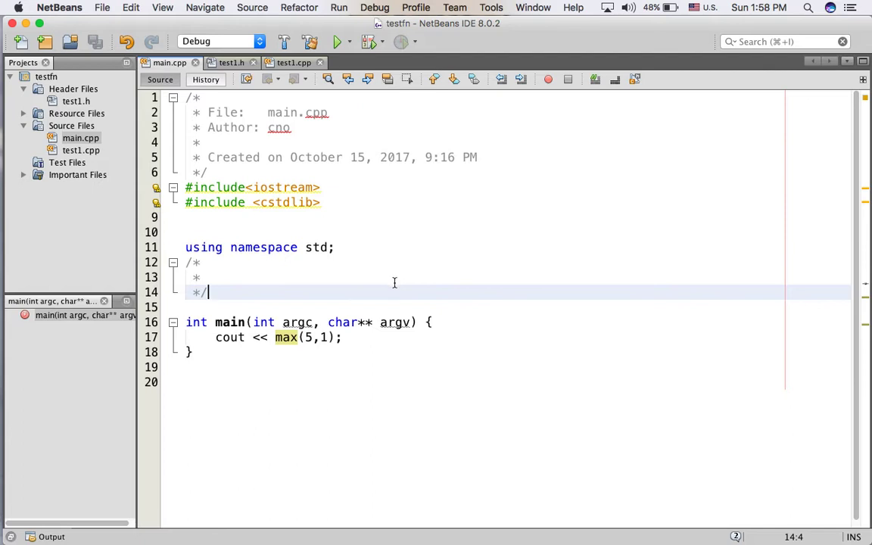
mouse_move(392, 229)
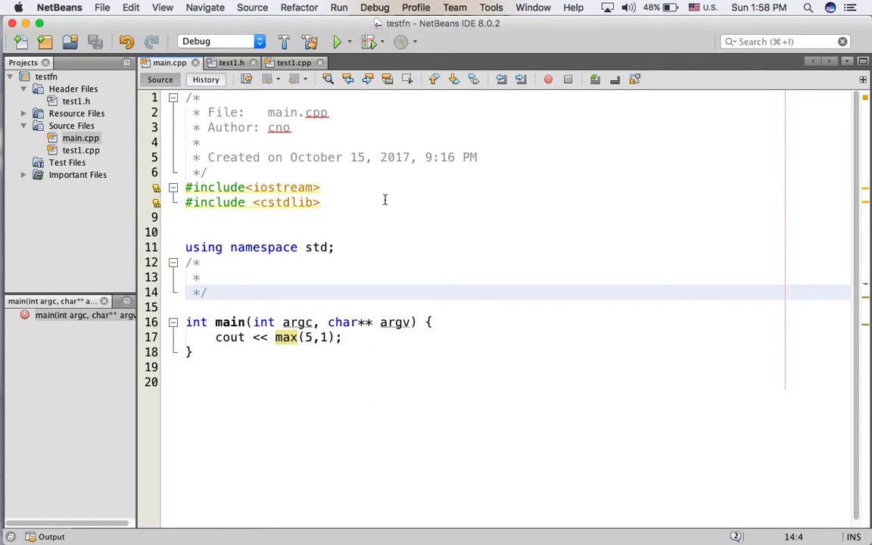
left_click(209, 292)
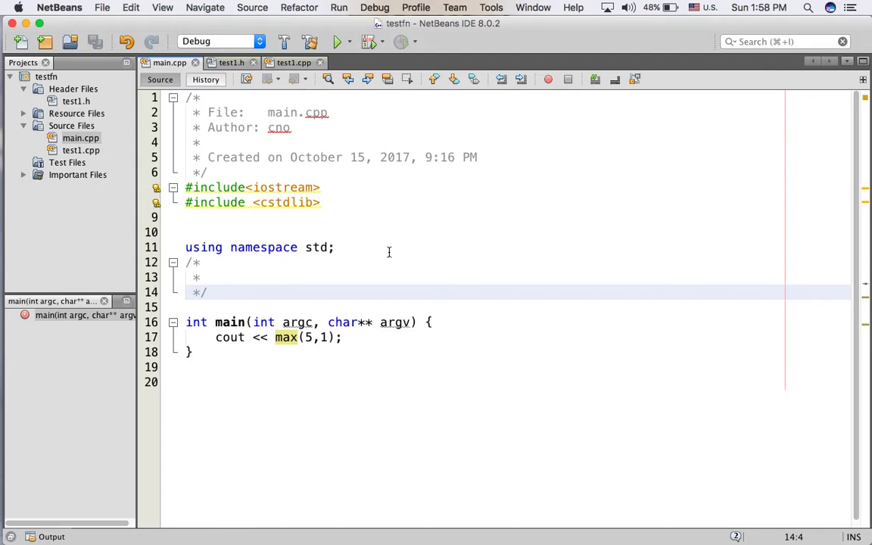
left_click(210, 292)
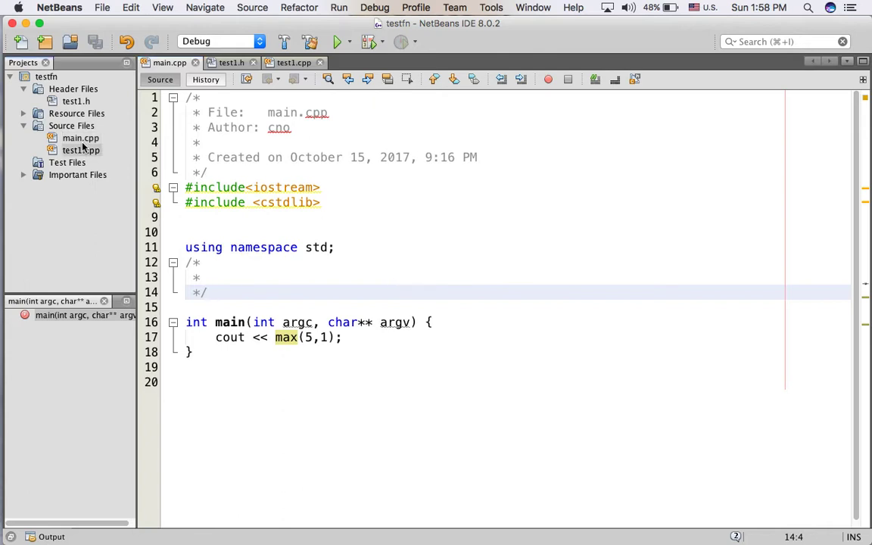
left_click(80, 150)
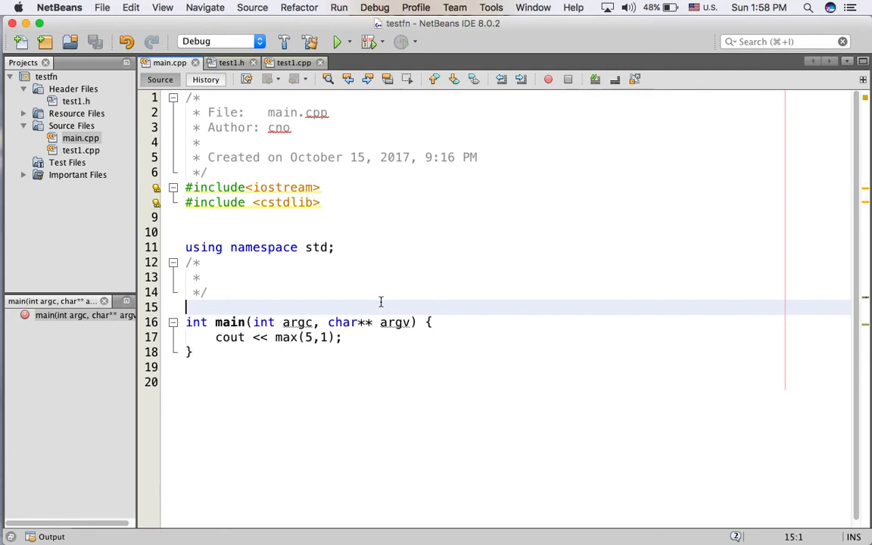
mouse_move(372, 300)
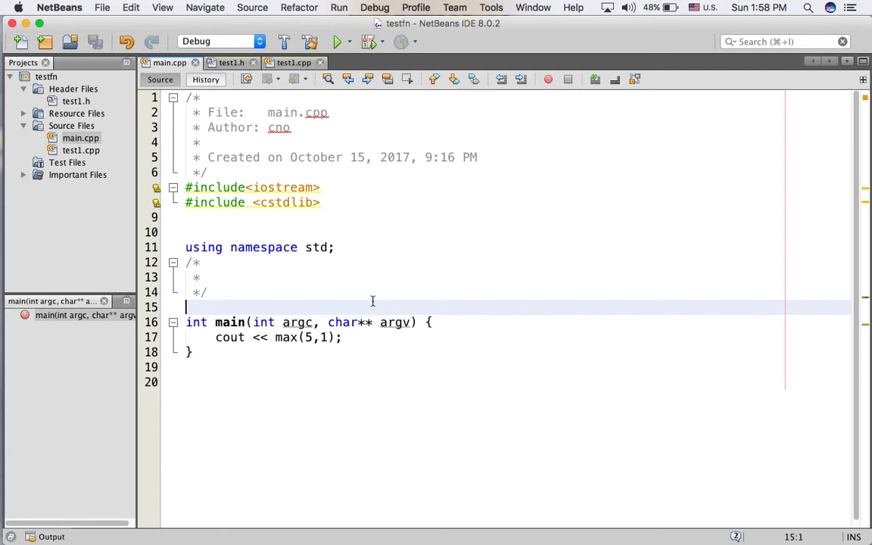